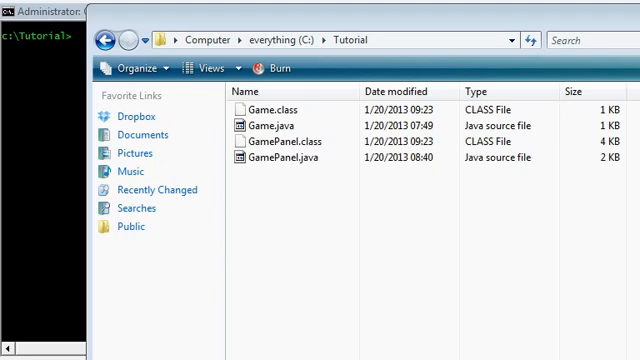
mouse_move(82, 176)
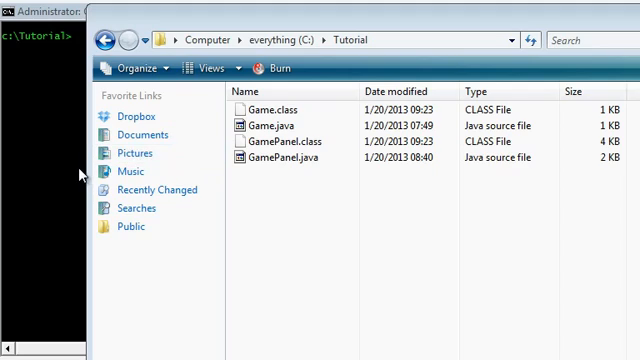
Create an empty Player.java in the Tutorial folder with 'copy NUL Player.java'
type("copy")
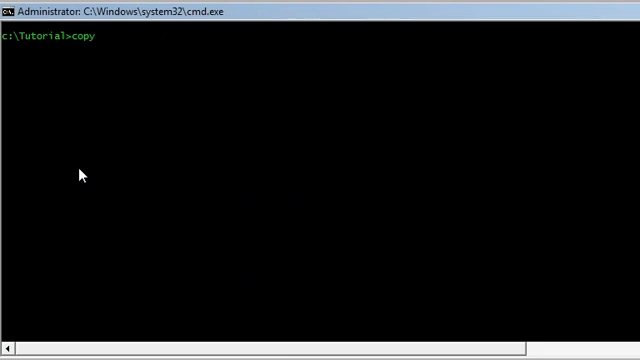
type("NUL P")
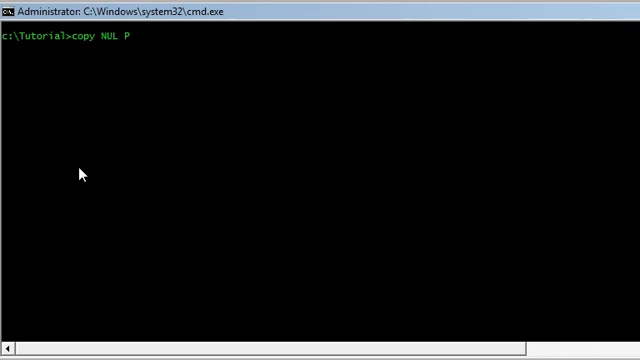
type("layer.java")
type("im port")
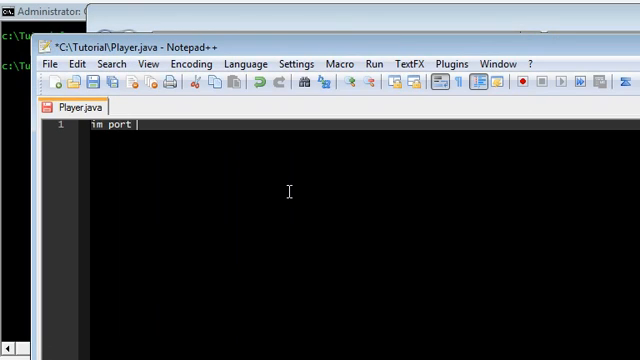
Begin Player.java with the java.awt import, the Player class and int position fields x, y, r
type("java.awt.*;")
type("public class Player")
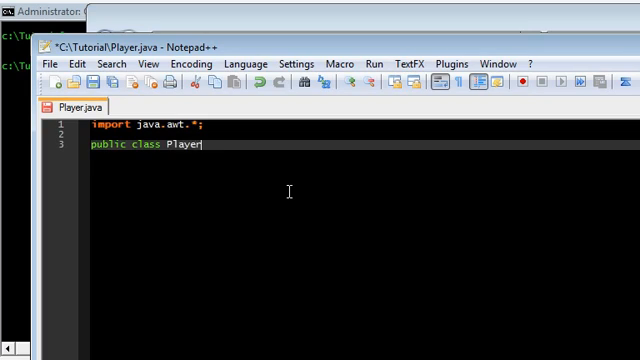
type("{")
type("}")
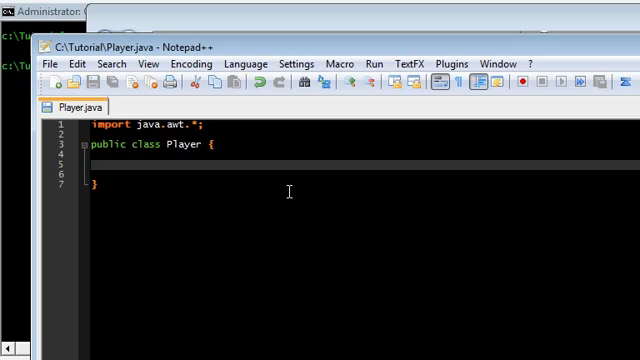
type("// FIELDS")
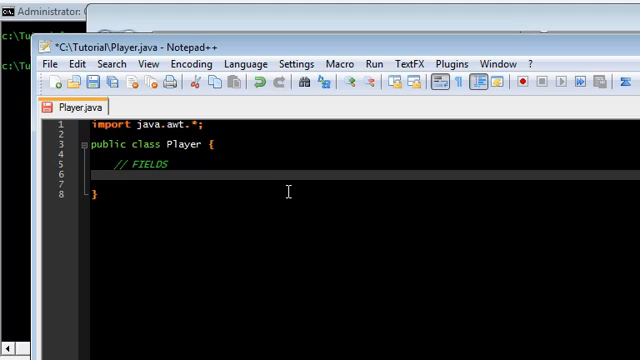
type("int x;")
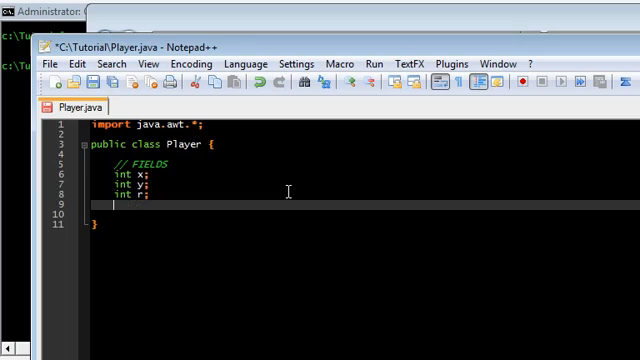
type("int dx;")
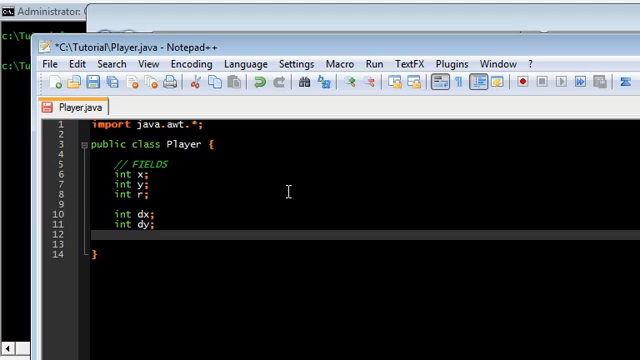
Add speed and lives fields plus boolean left, right, up, down direction flags
type("int spe")
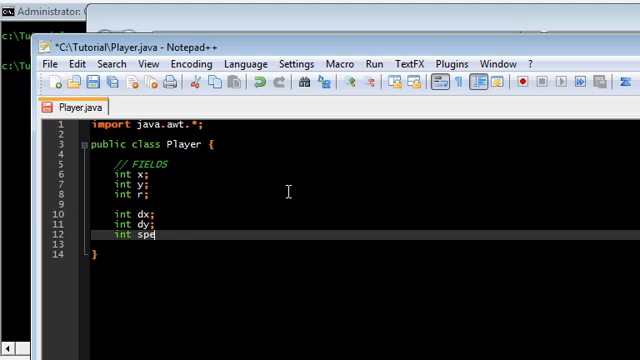
type("ed;")
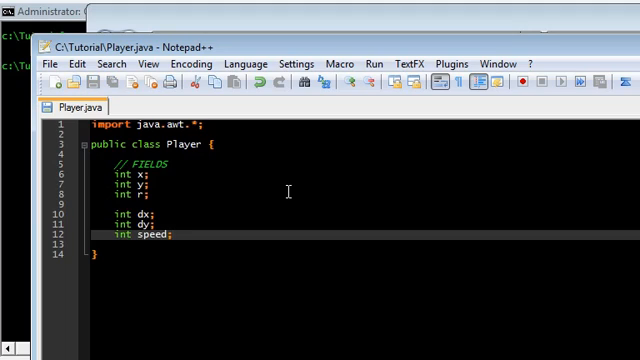
key("Enter")
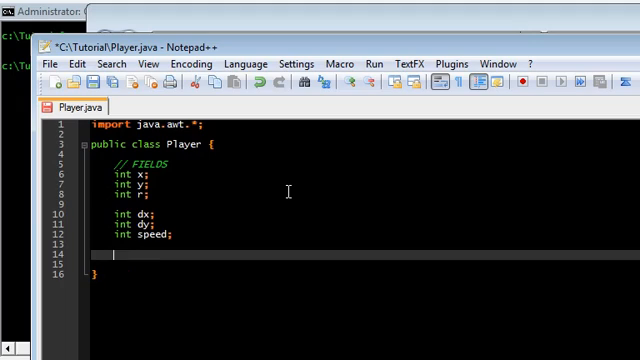
type("int lives;")
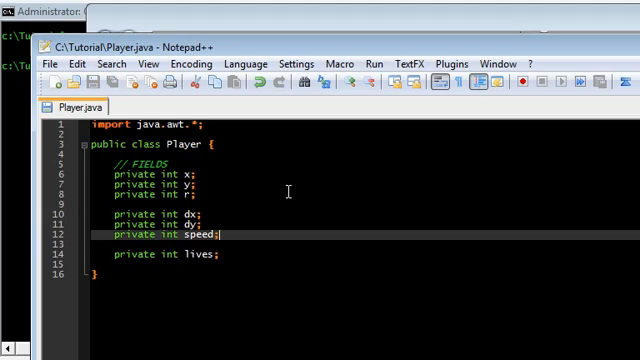
key("Enter")
type("private b")
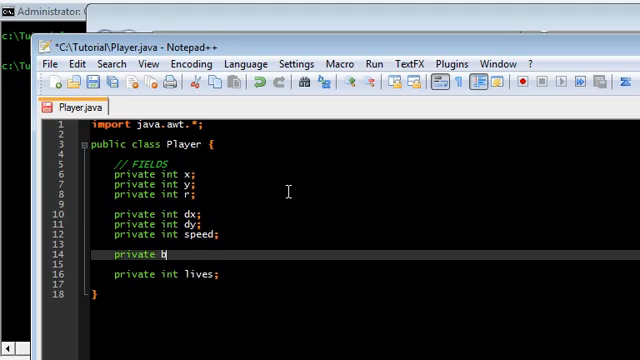
type("oolean left;")
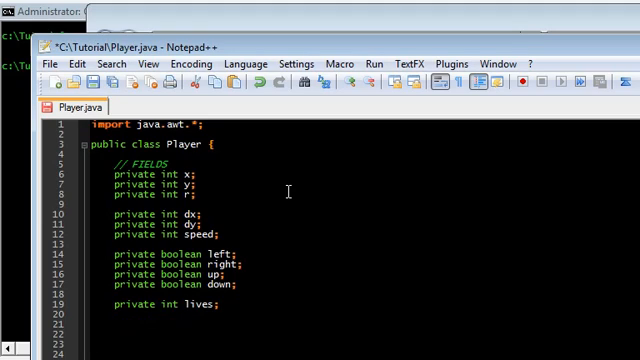
type("// CONSTRUCTOR")
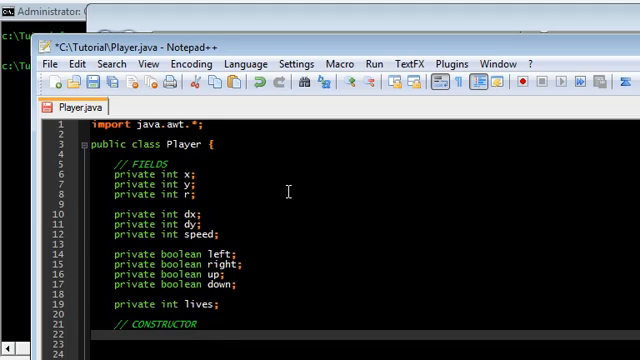
Write a Player constructor centring x and y at GamePanel.WIDTH/2 and HEIGHT/2
type("public Player() {")
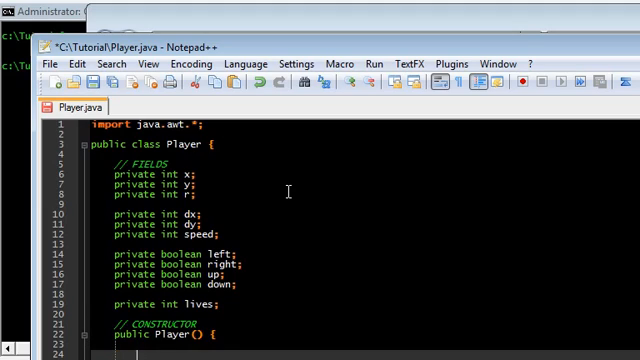
scroll("down", 3)
type("x = Game")
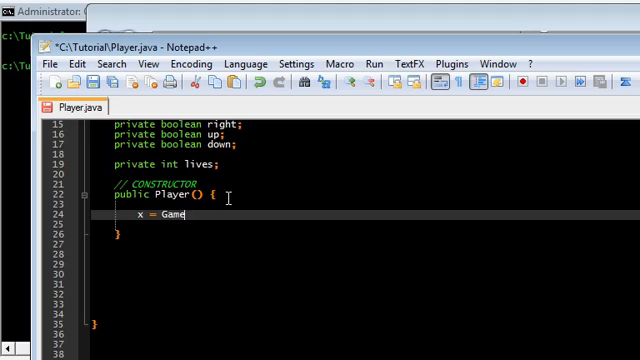
type("Panel.WIDTH / 2;")
type("y =")
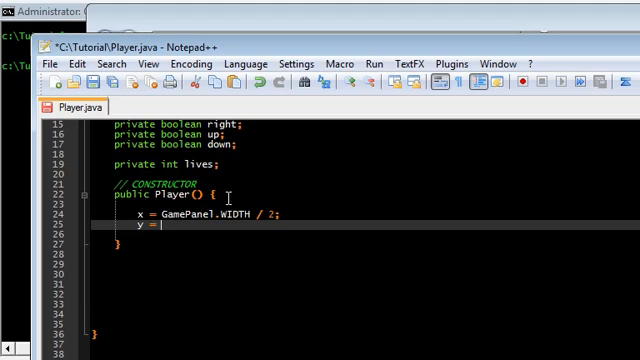
type("Game")
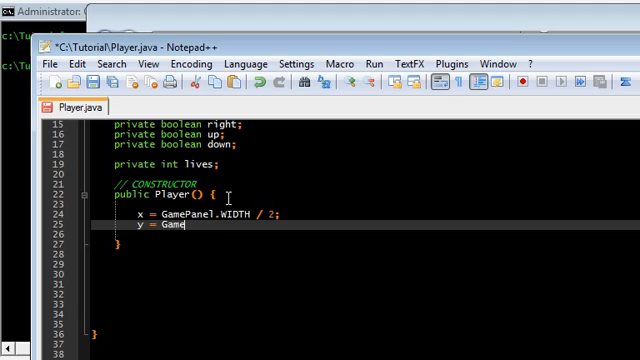
type("Panel.")
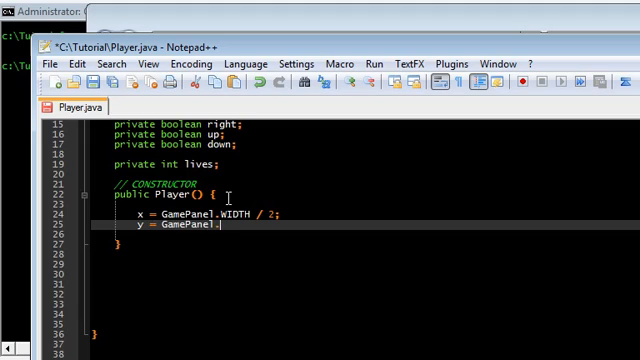
type("HEIGHT / 2;")
left_click(364, 234)
type("r = 5;")
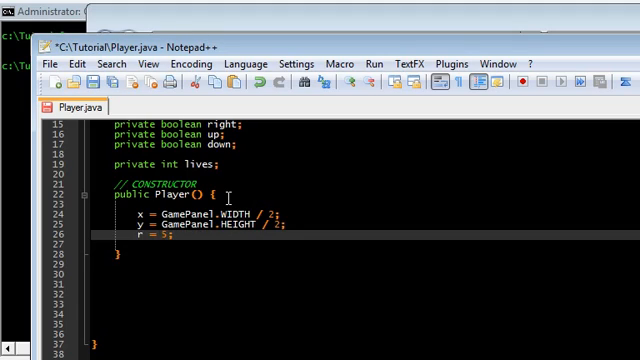
Set dx = 0, dy = 0, speed = 5 and lives = 3 in the constructor
type("dx = 0;")
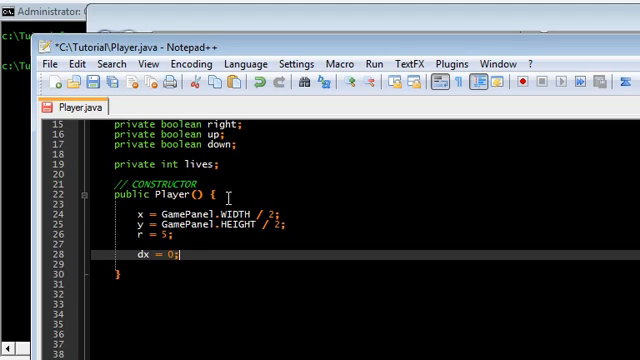
type("dy = 0;")
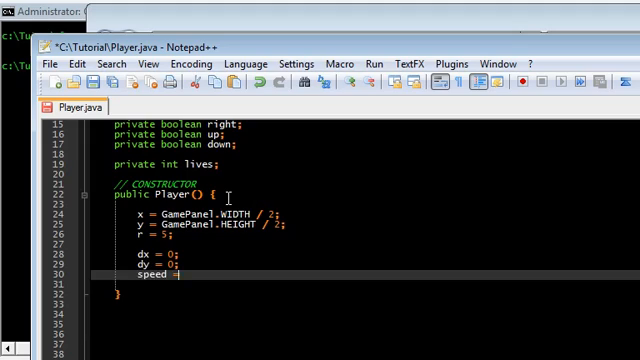
type("5;")
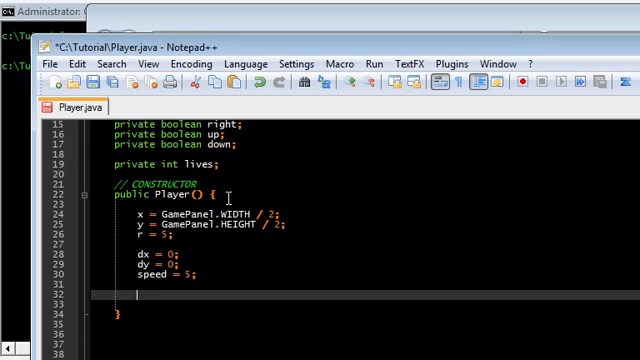
type("lives = 3;")
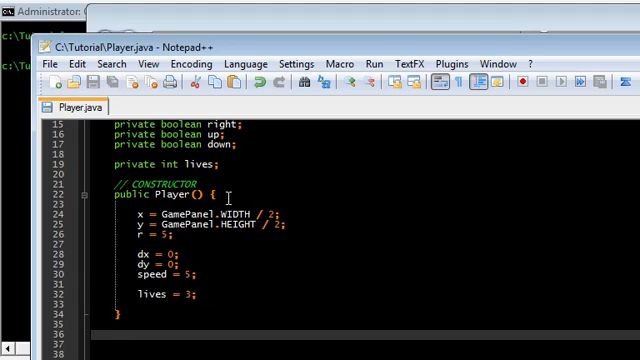
scroll("down", 3)
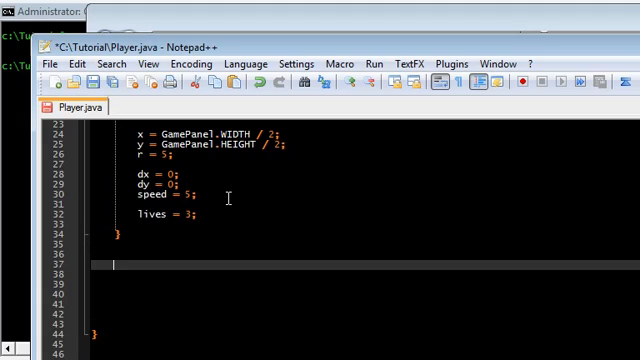
type("// FIEL")
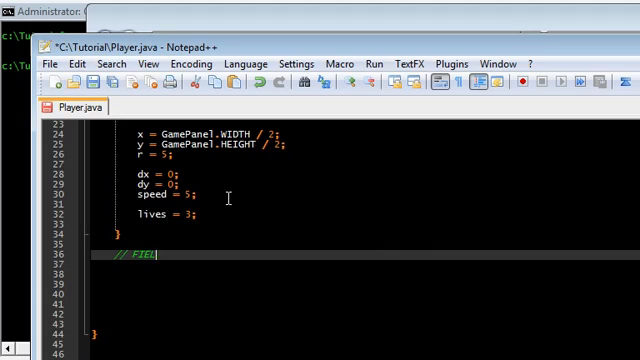
Add a FUNCTIONS section with update() and draw(Graphics2D g) method stubs
type("UNCTIONS")
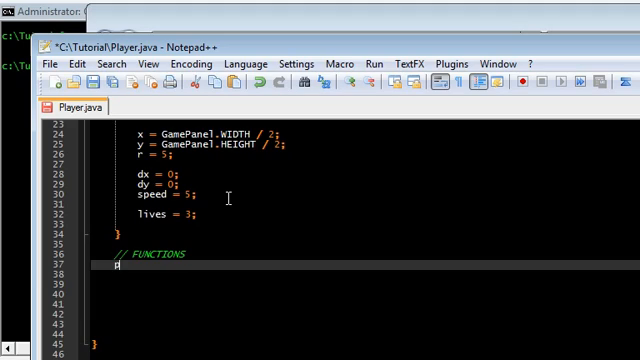
type("public void update() {")
left_click(364, 294)
type("public void draw")
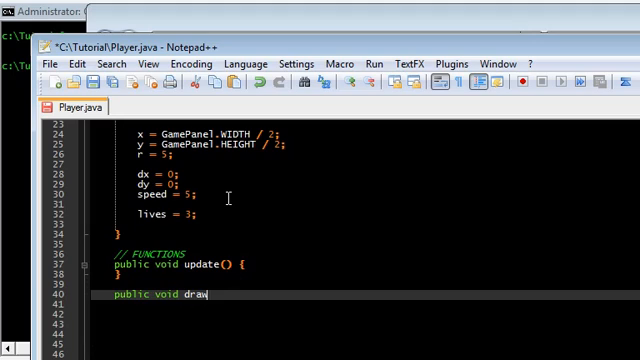
type("(Graphics2D g) {")
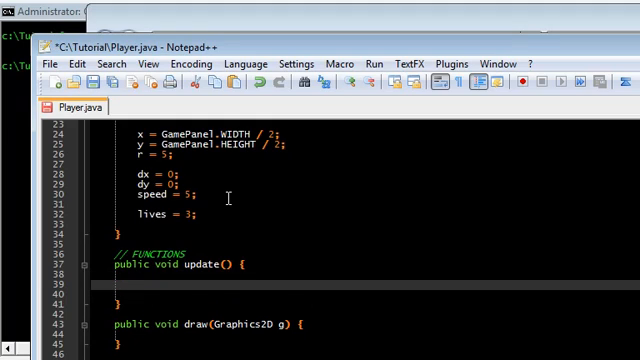
In update, set dx/dy to ±speed from the left/right/up/down flags, then x += dx; y += dy
type("if(left) {")
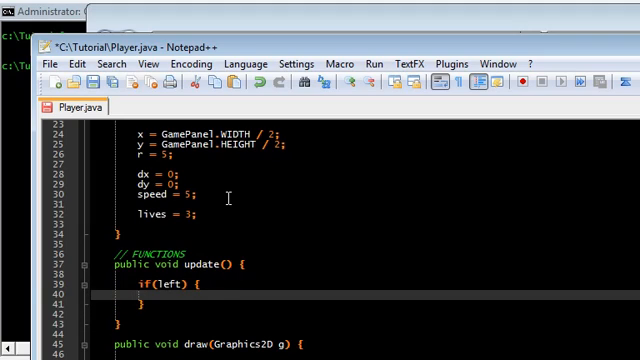
type("dx = -")
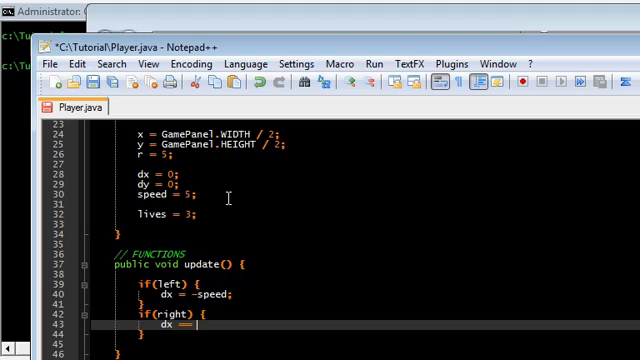
type("speed;")
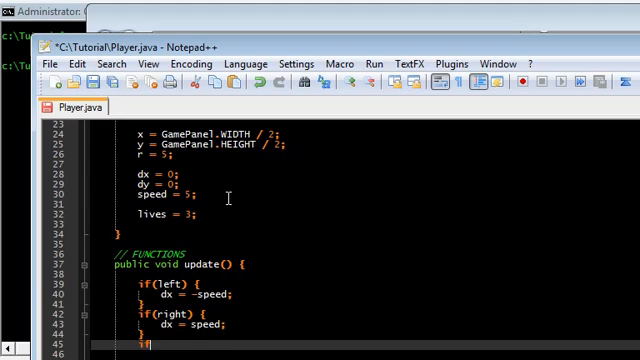
scroll("down", 3)
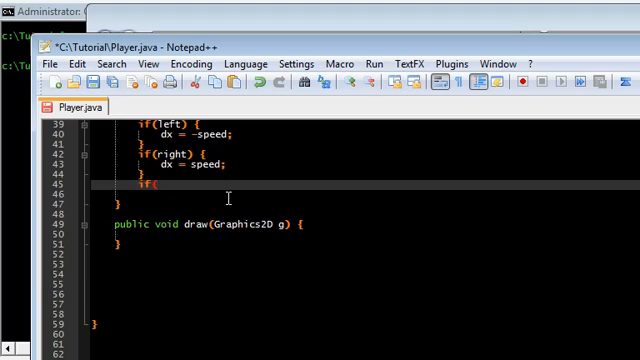
type("up) {")
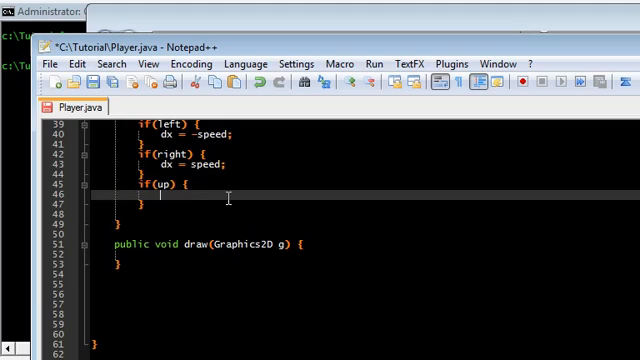
type("dy = -spe")
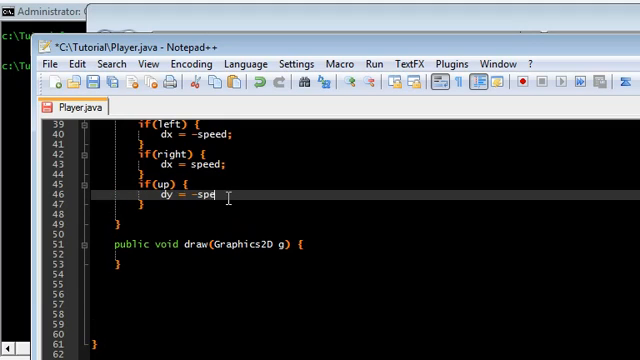
type("ed;")
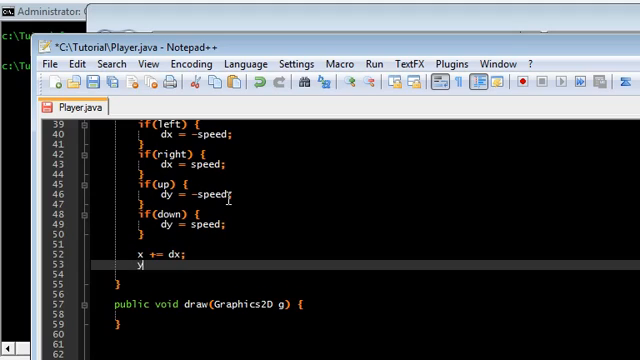
type("y += dy;")
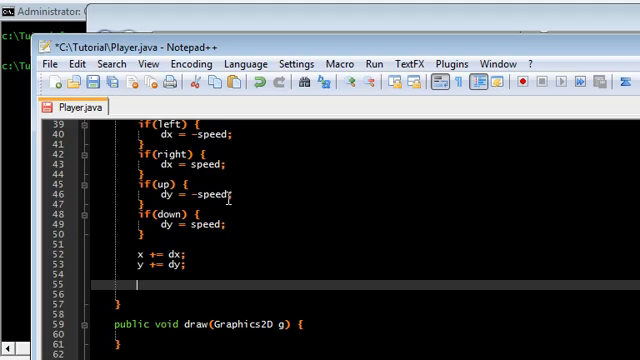
Clamp x and y to at least r with if(x < r) x = r; and if(y < r) y = r;
type("if(")
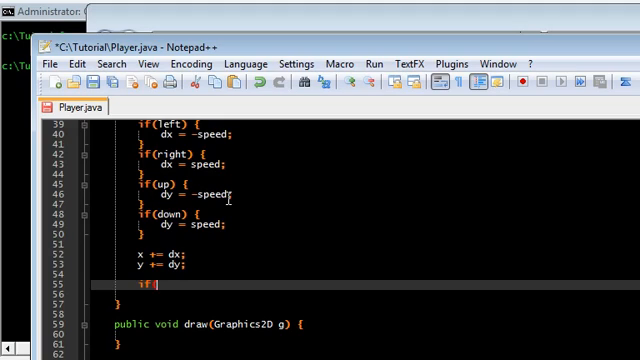
type("(x < r)")
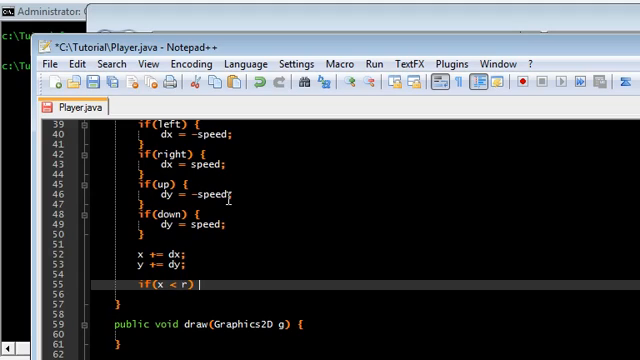
type("x = r;")
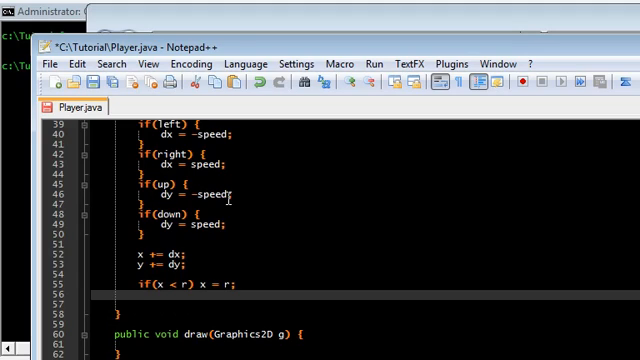
type("if(y < r) y")
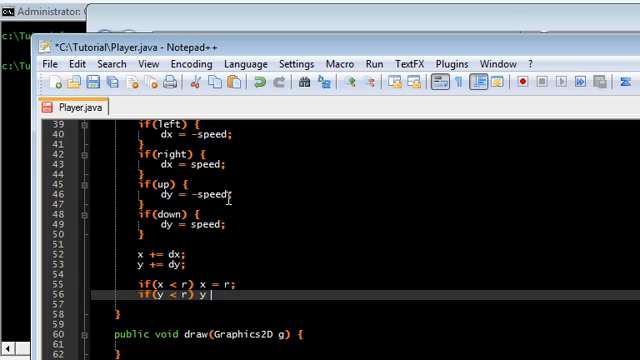
type("= r;")
left_click(364, 304)
type("if(x >")
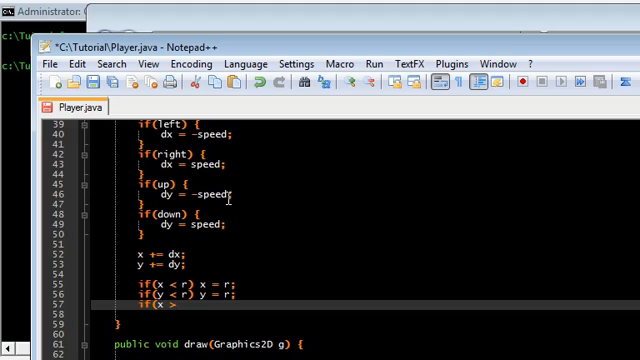
Clamp x and y to GamePanel.WIDTH - r and HEIGHT - r, then reset dx and dy to 0
type("GamePanel.WIDTH - r)")
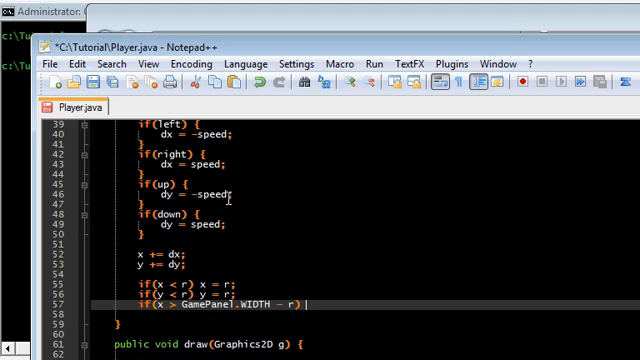
type("x = GamePanel.WIDTH - r;")
left_click(364, 314)
type("if")
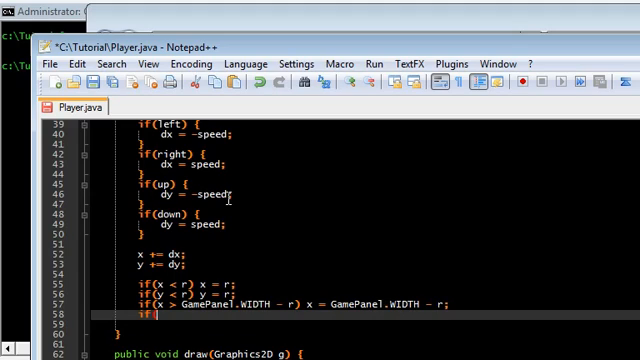
type("(y > GamePanel.HEIGHT - r) y = GamePanel.HEIGHT - r;")
type("dx = 0;")
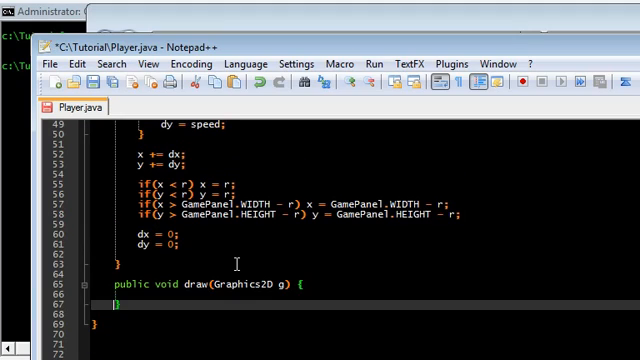
type("g")
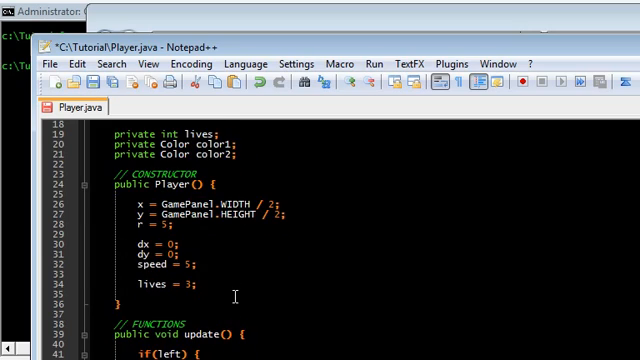
In the constructor set color1 = Color.WHITE; and color2 = Color.RED;
type("q")
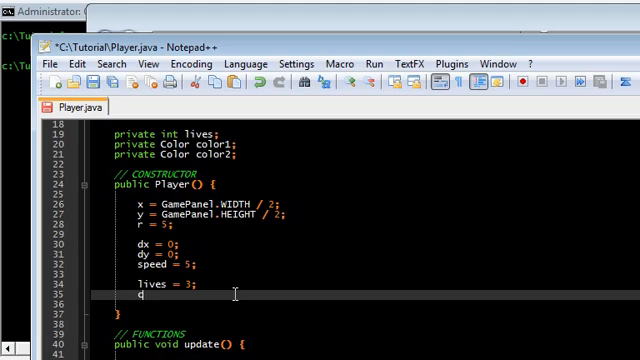
type("olor1 =")
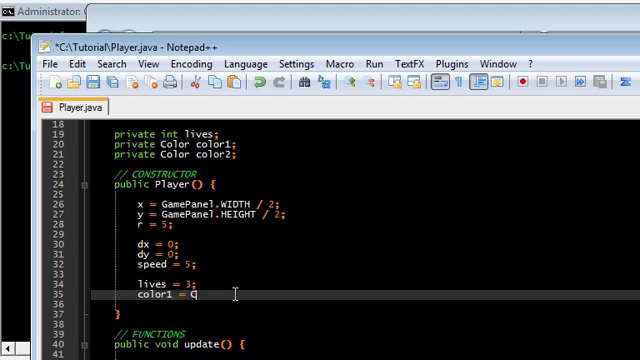
type("Color.WHITE;")
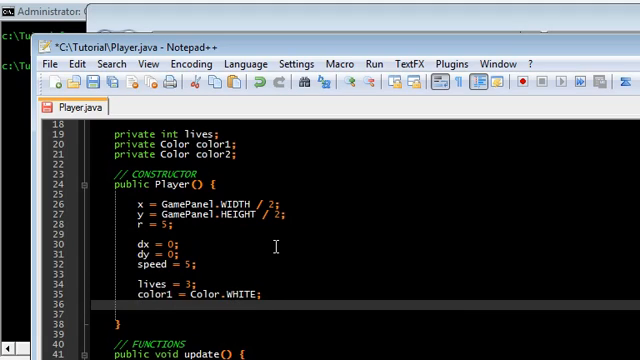
type("color2 = Colo")
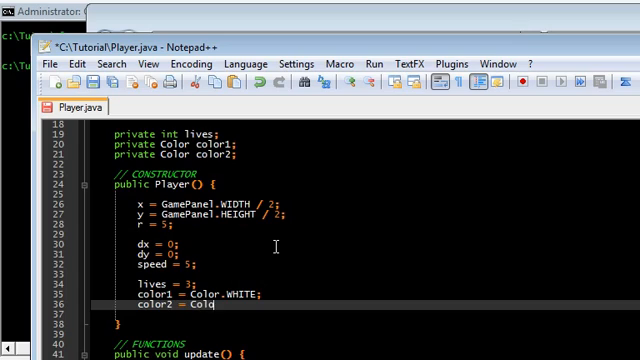
type("r.RED;")
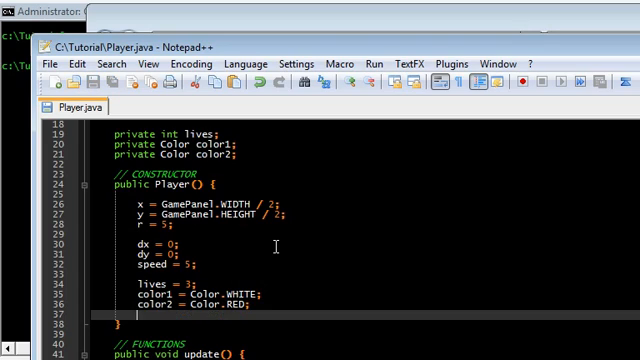
scroll("down", 3)
type("g.se")
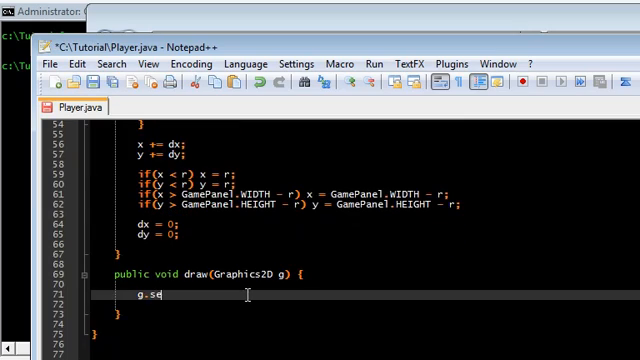
In draw, set color1 and fill an oval at x - r, y - r of size 2 * r
type("tColor(color1)")
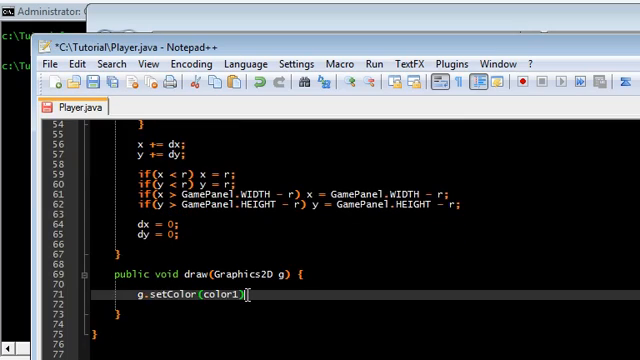
type("g.fillq")
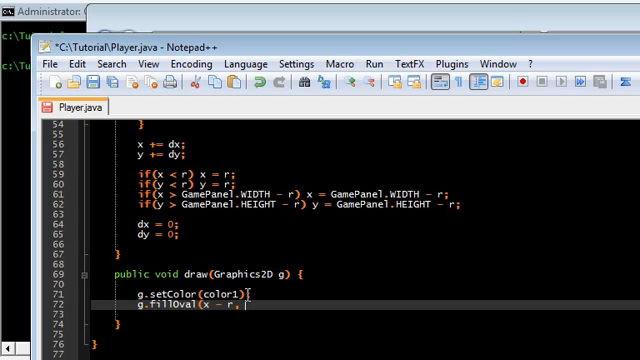
type("y - r, 2 * r")
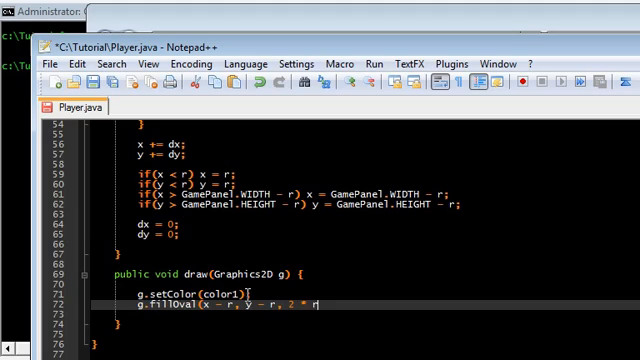
type(", 2 * r);")
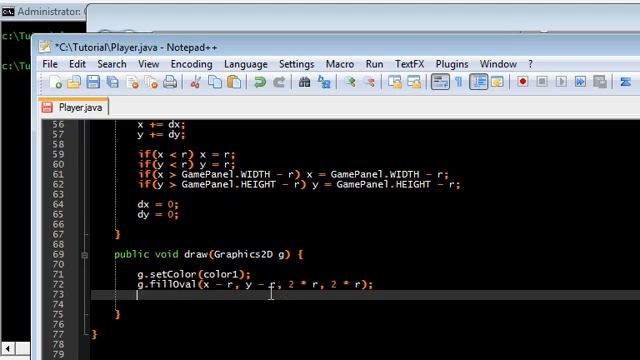
Outline the circle with BasicStroke(3) in color1.darker() using drawOval
type("g.setStroke(new B")
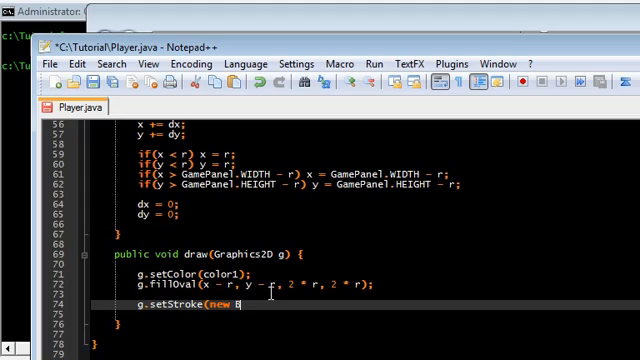
type("asicStroke(3));")
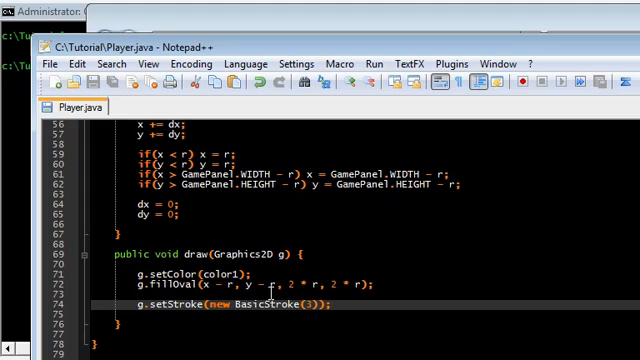
key("Enter")
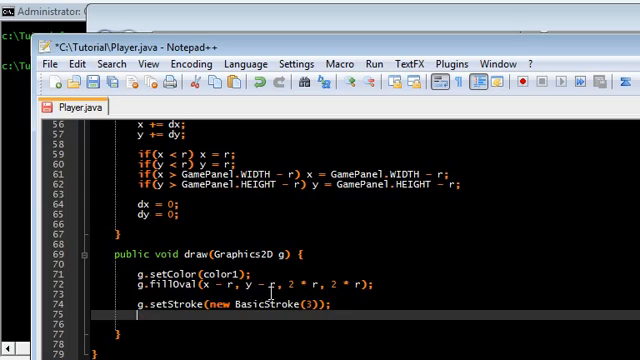
type("g")
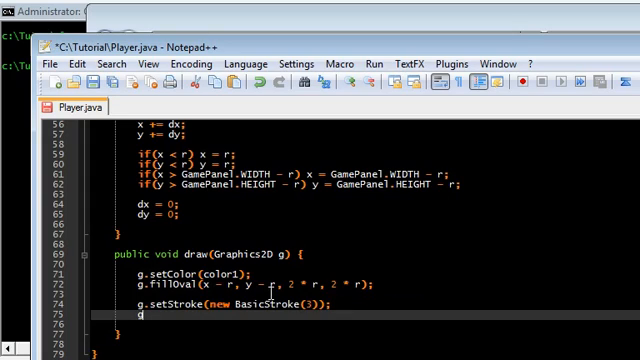
type(".fillOval(")
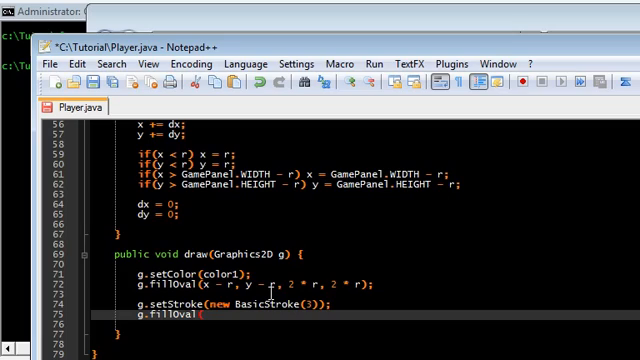
key("BackSpace")
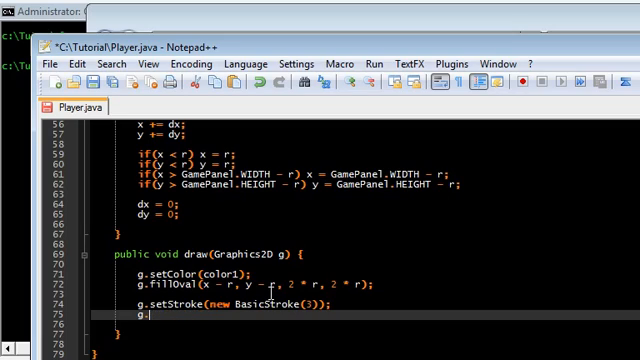
type("setColor(cold")
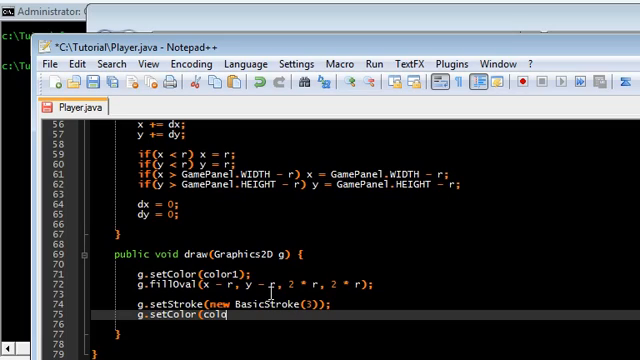
type("1.")
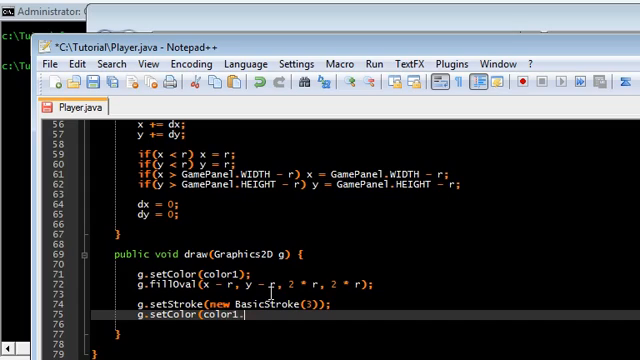
type("darker();")
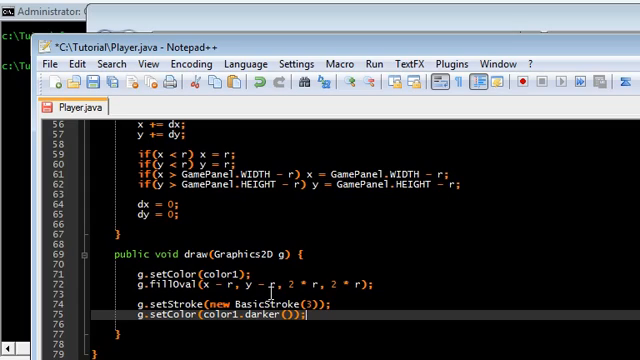
type("g.d")
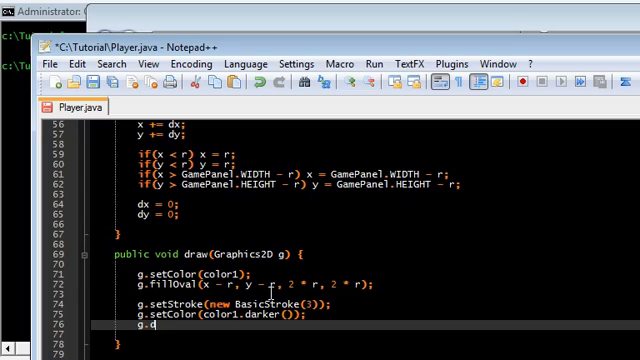
type("rawOval(x - r, y - r, 2 * r, 2 * r);")
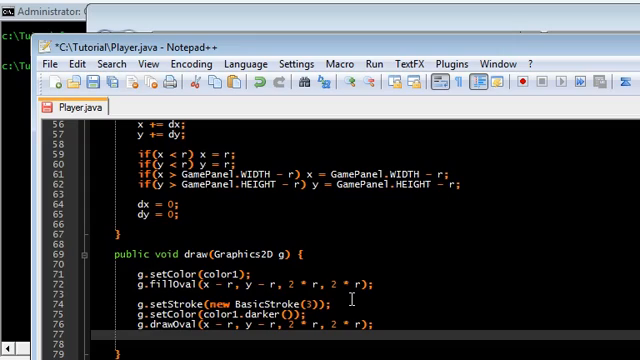
Restore a thin line with g.setStroke(new BasicStroke(1))
type("g.setStroke")
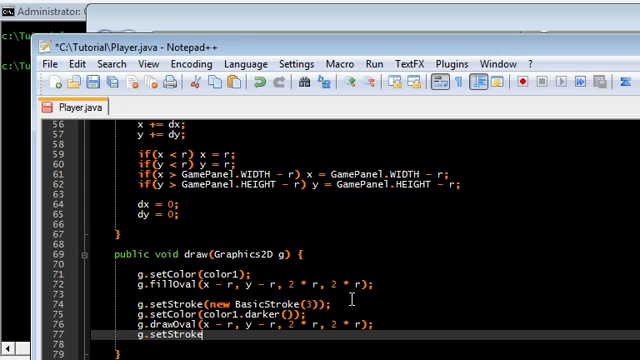
type("(new BasicStro")
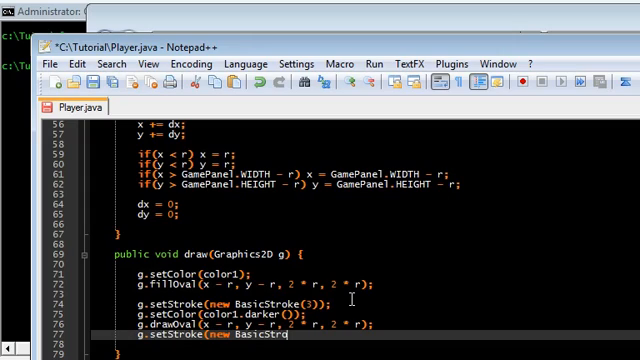
type("1));")
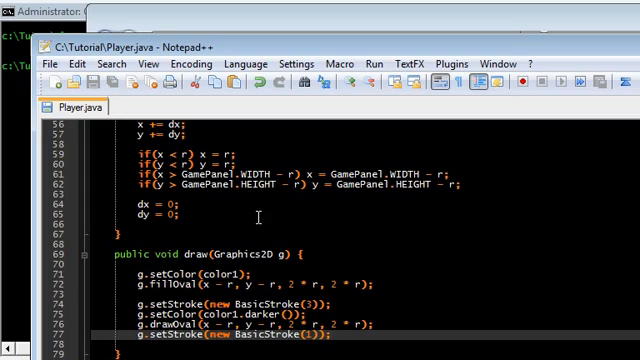
mouse_move(202, 152)
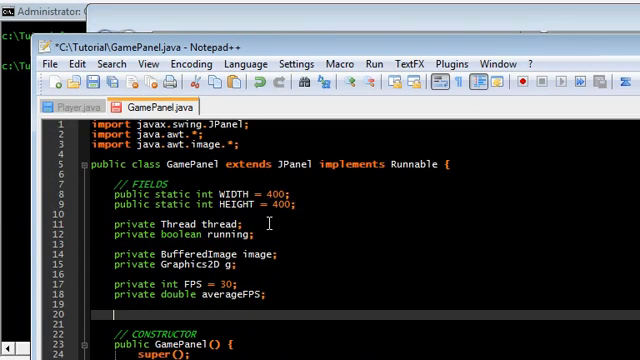
Declare 'private Player player;' in GamePanel and create it with 'player = new Player();' in run
type("private Player pla")
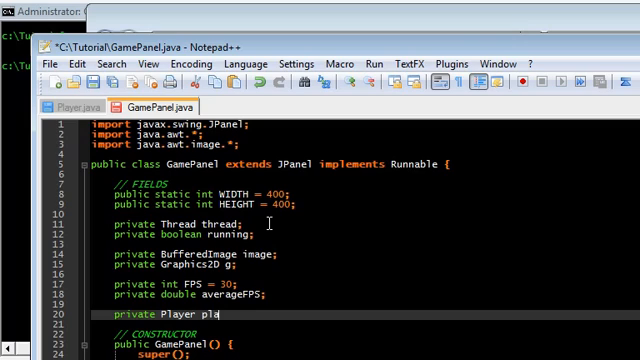
type("yer;")
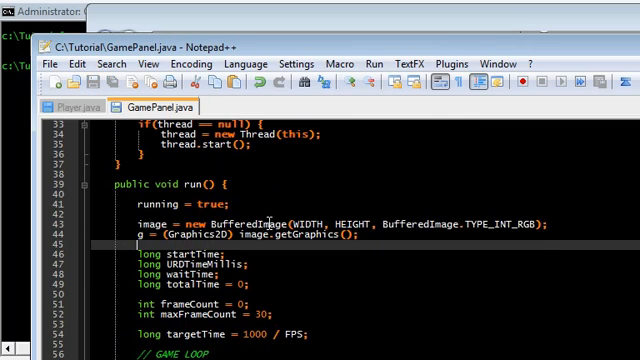
type("player = new")
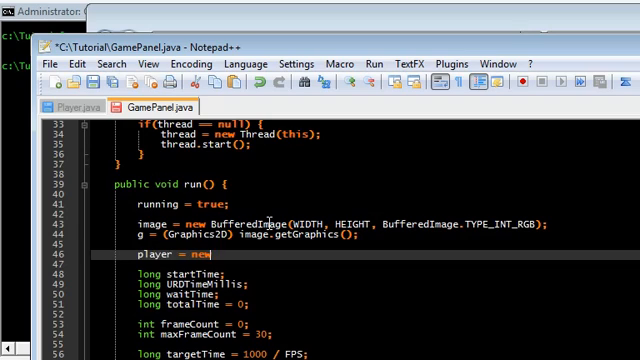
type("Player();")
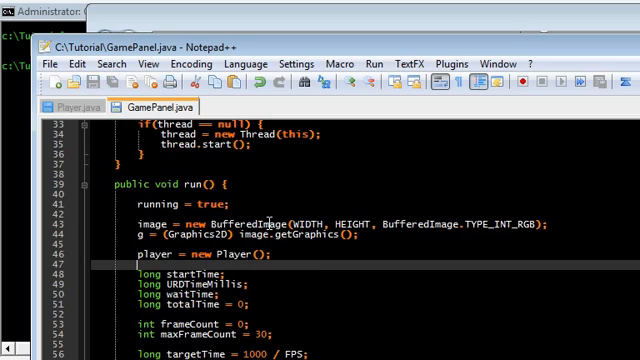
scroll("down", 3)
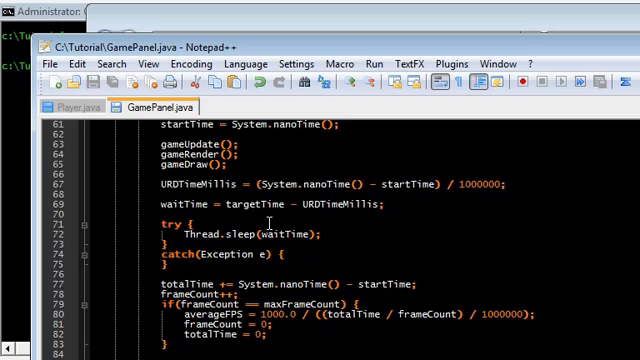
Call player.update() in gameUpdate and player.draw(g) at the end of gameRender
scroll("down", 3)
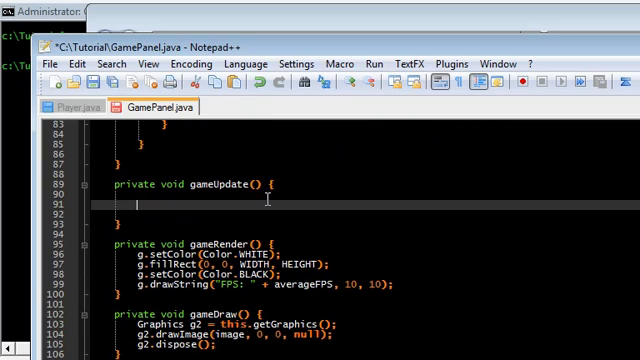
type("player.update();")
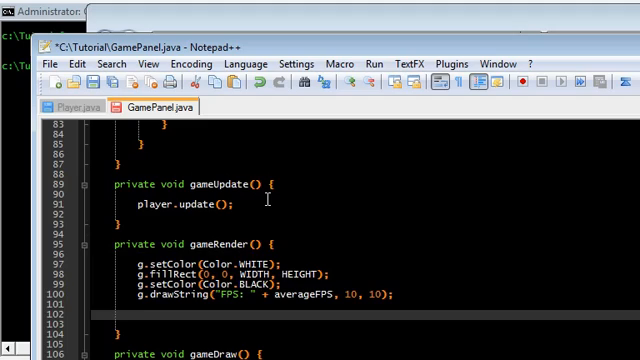
type("player.draw(g);")
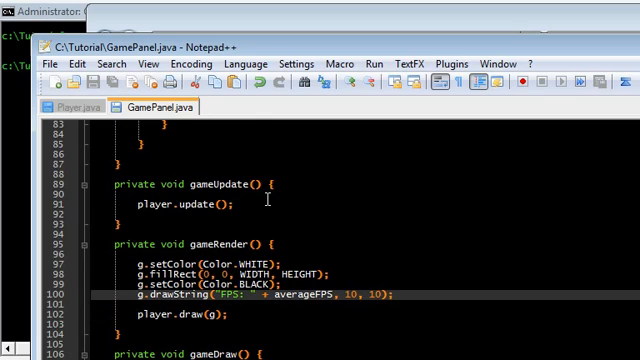
scroll("up", 3)
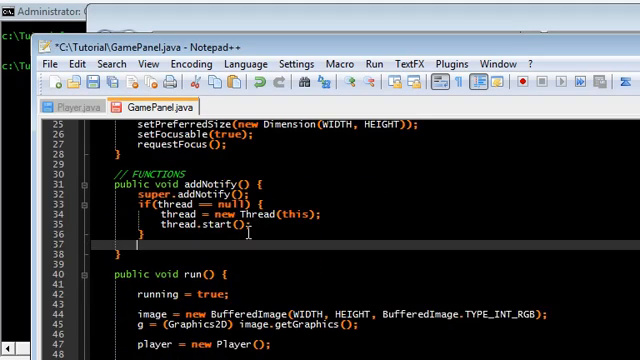
Register GamePanel as its own key listener with addKeyListener(this) and implement KeyListener
type("addKeyListe")
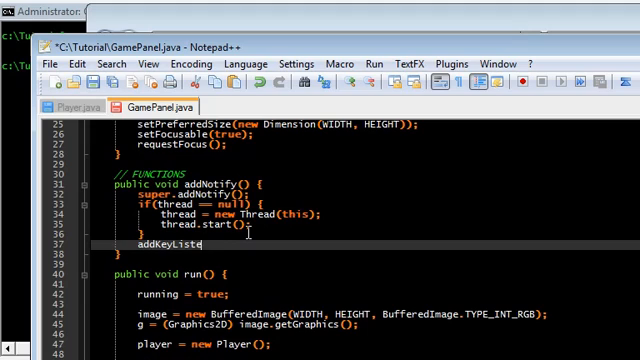
type("ner(this);")
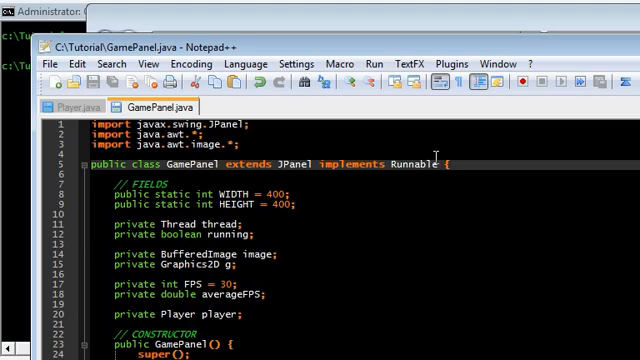
type(", KeyListener")
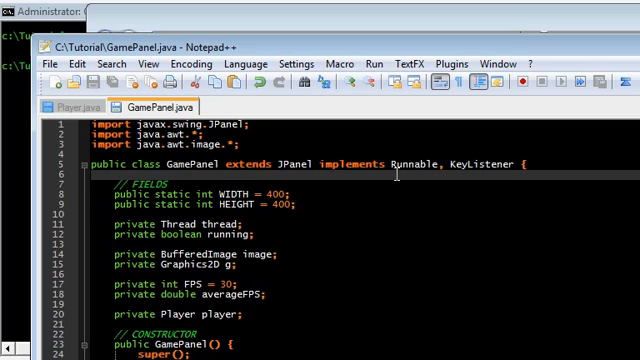
scroll("down", 3)
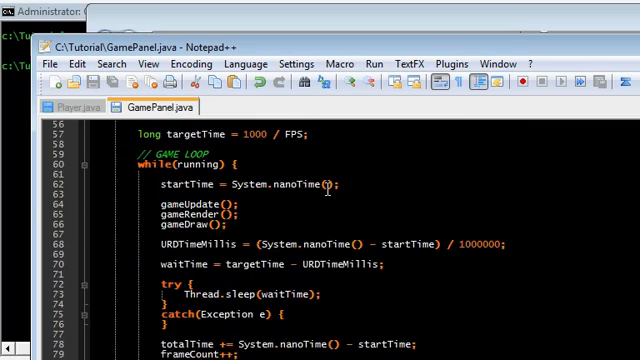
scroll("down", 3)
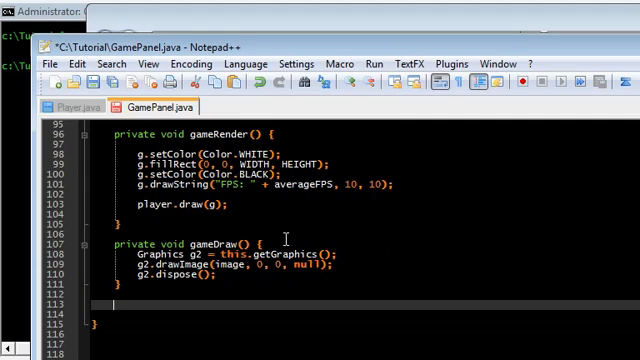
Add empty keyTyped, keyPressed and keyReleased(KeyEvent key) handler methods
type("public void keyTyped(KeyEvent")
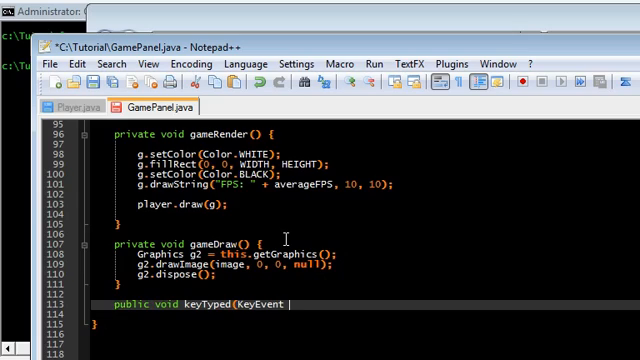
type("key) {}")
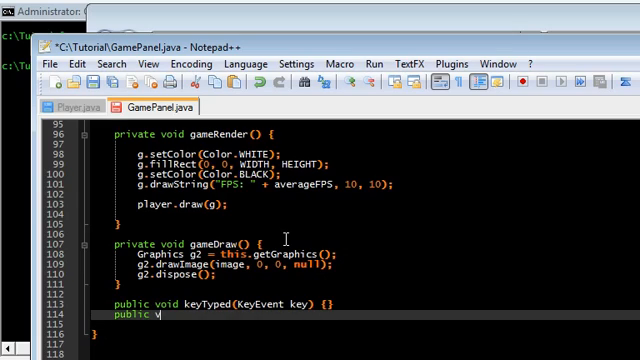
type("oid keyRe")
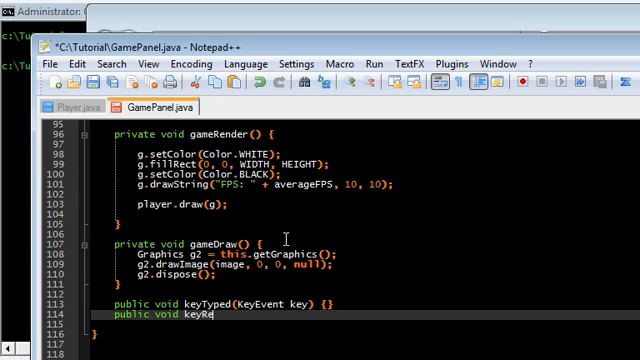
type("ssed")
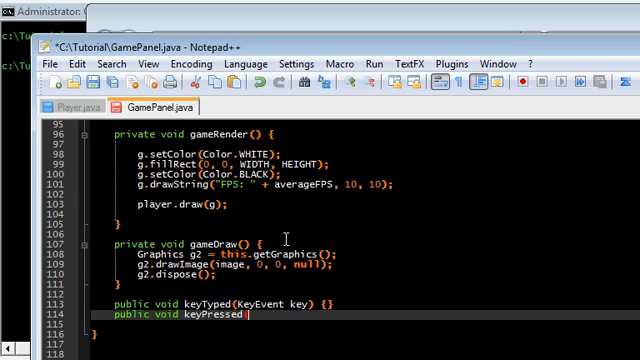
type("(KeyEvent key) {")
left_click(364, 324)
type("public void")
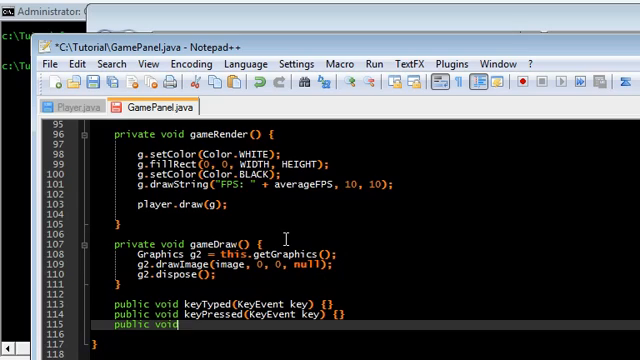
type("keyReleased(key")
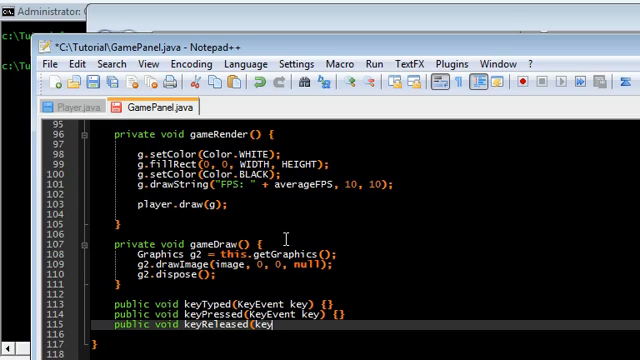
type("Event key) {}")
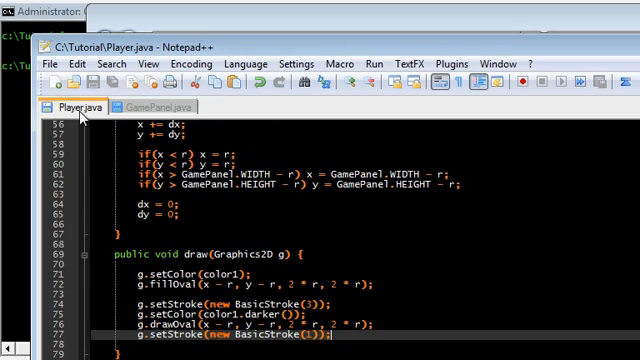
Begin a public void setLeft(boolean b) method after the Player constructor
scroll("up", 3)
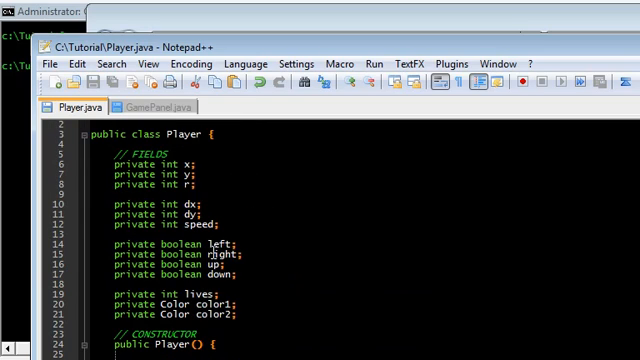
scroll("down", 3)
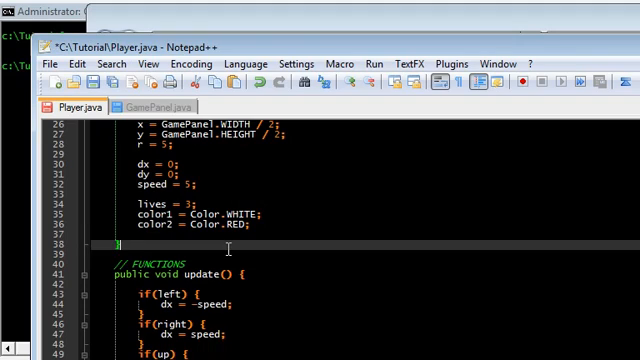
key("enter")
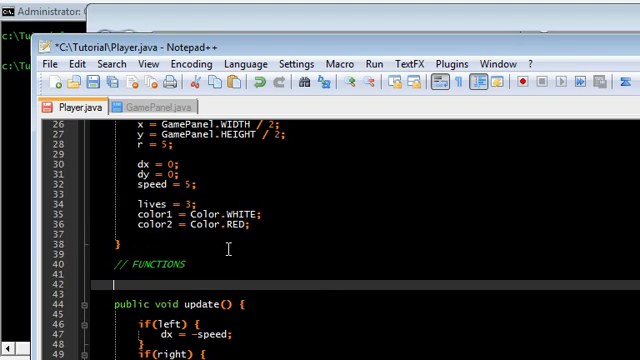
type("public")
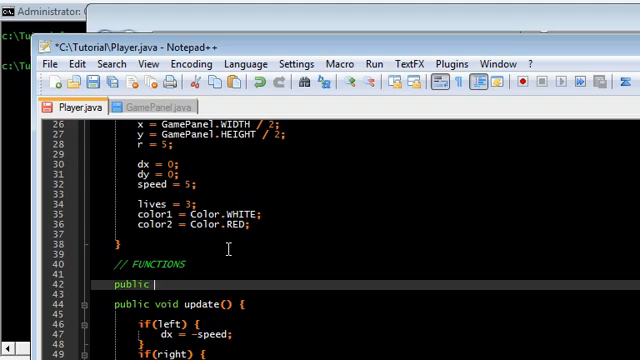
type("void setLeft(b")
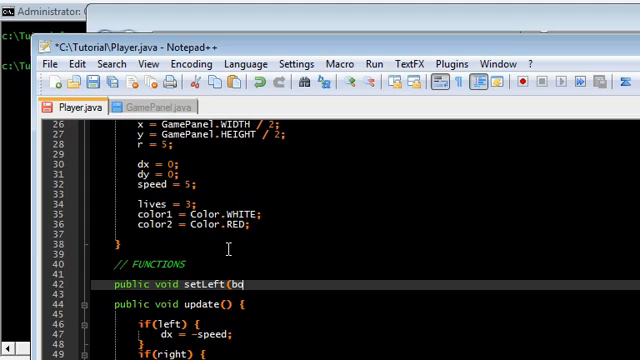
type("oolean b) {")
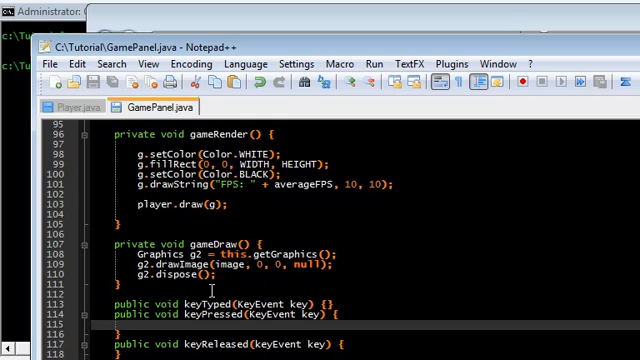
Read key.getKeyCode() and add an if for KeyEvent.VK_LEFT calling player.setLeft(true)
type("int keyCode = key.getKeyCode();")
type("if(")
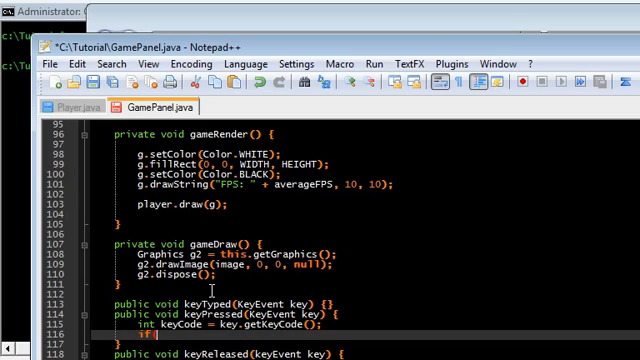
type("keyCode ==")
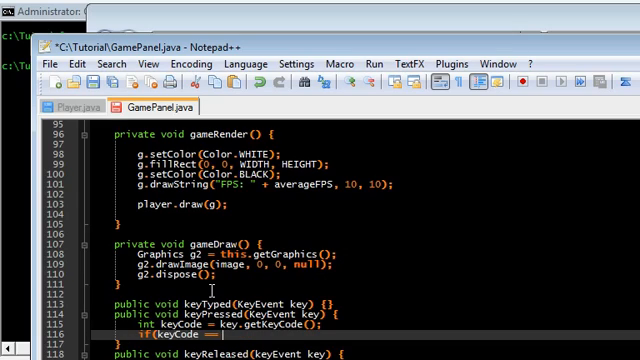
type("KeyEvent.VK_LEFT) {")
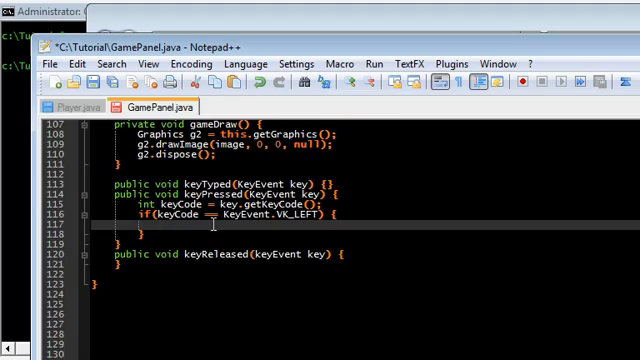
type("player.setL")
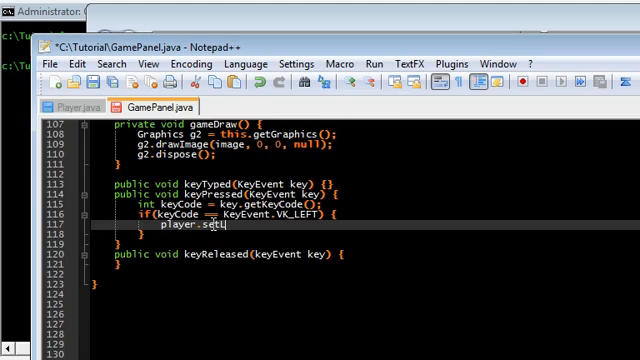
type("eft(true);")
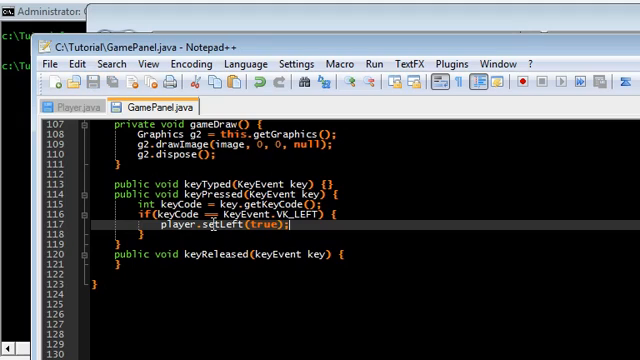
Duplicate the check for VK_RIGHT and the remaining arrow keys setting their flags true
key("Enter")
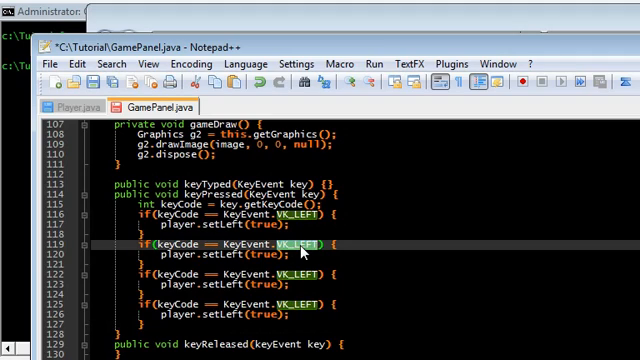
type("VK_RIGHT")
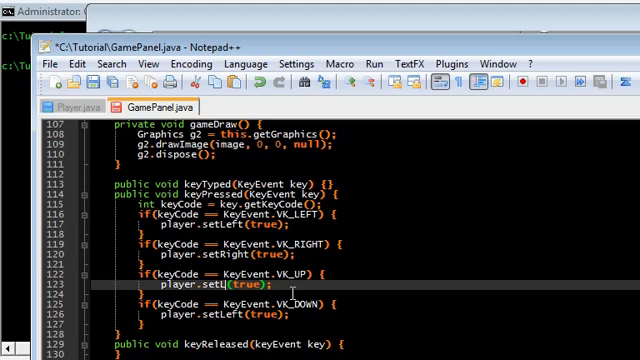
type("player.setDown(fal);")
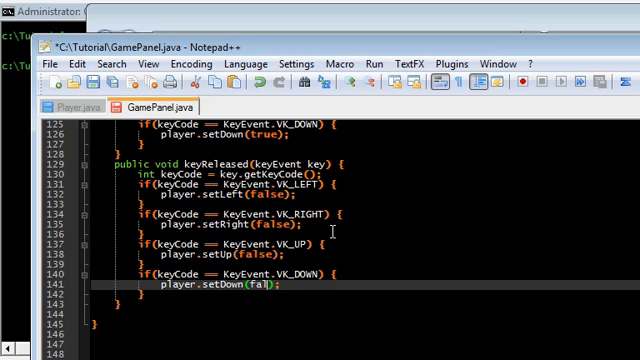
Change the copied keyReleased calls to player.setX(false) for each arrow key
type("se)")
left_click(20, 66)
type("j")
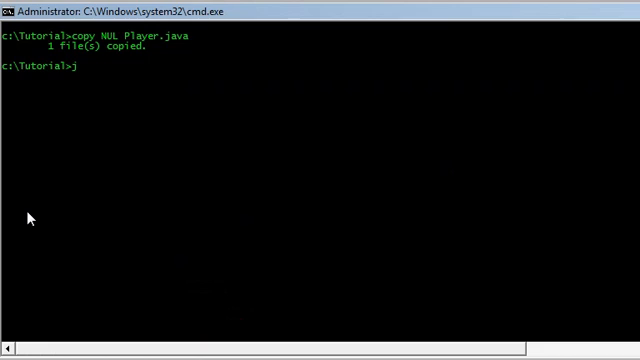
Run javac *.java and see the 'cannot find symbol class KeyEvent' error
type("avac *.java")
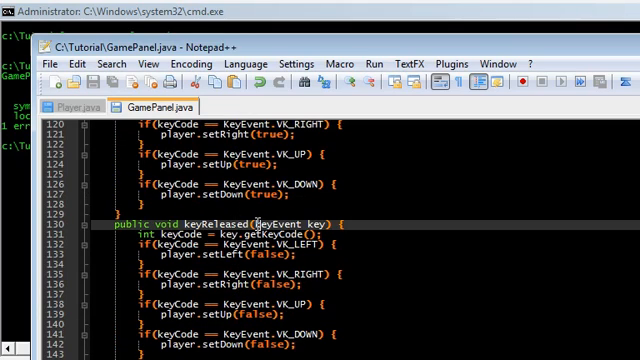
mouse_move(12, 236)
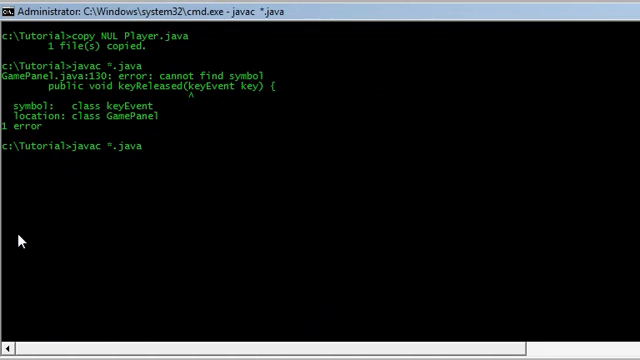
type("jaava")
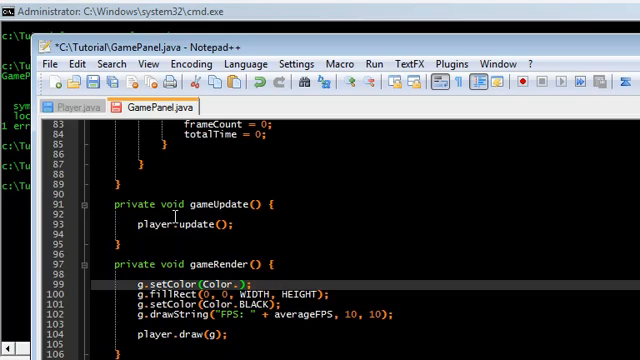
Replace Color.WHITE in gameRender's setColor with new Color(100, 5...)
type("new")
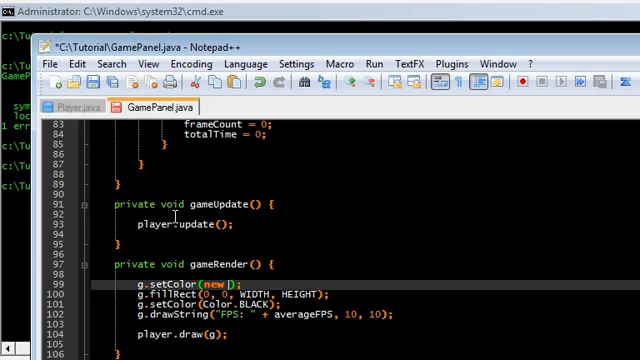
type("Color()")
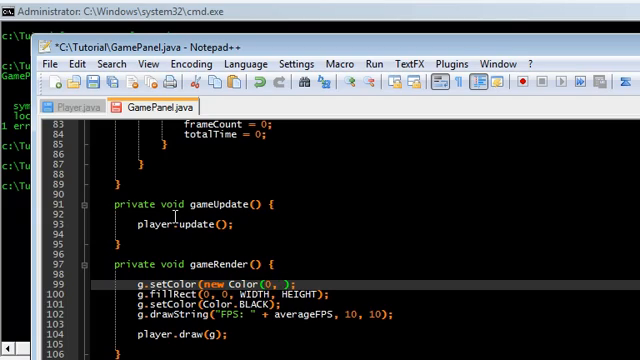
type("100, 5")
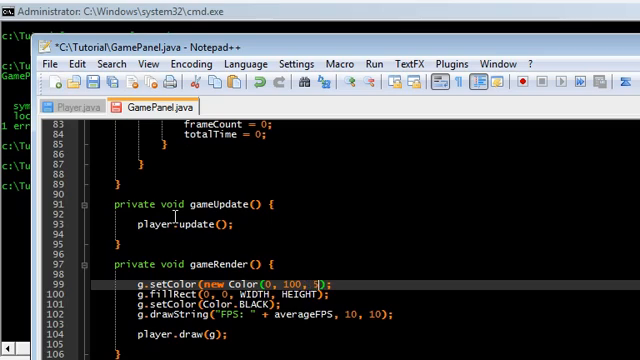